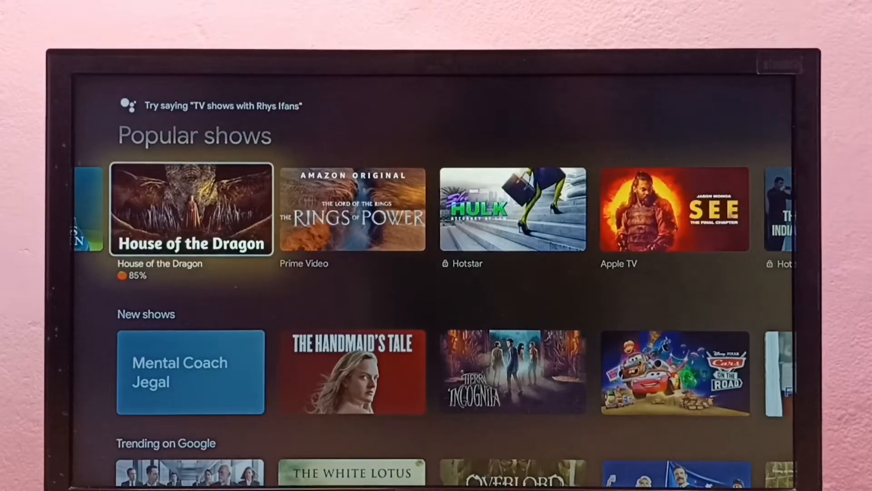
# Step: Reach the top menu bar and show the account panel from the profile icon
pyautogui.click(517, 118)
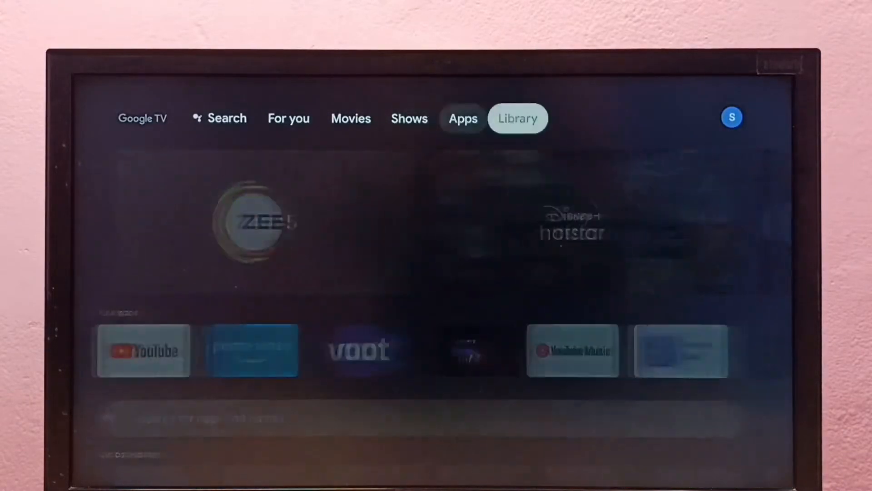
pyautogui.click(733, 117)
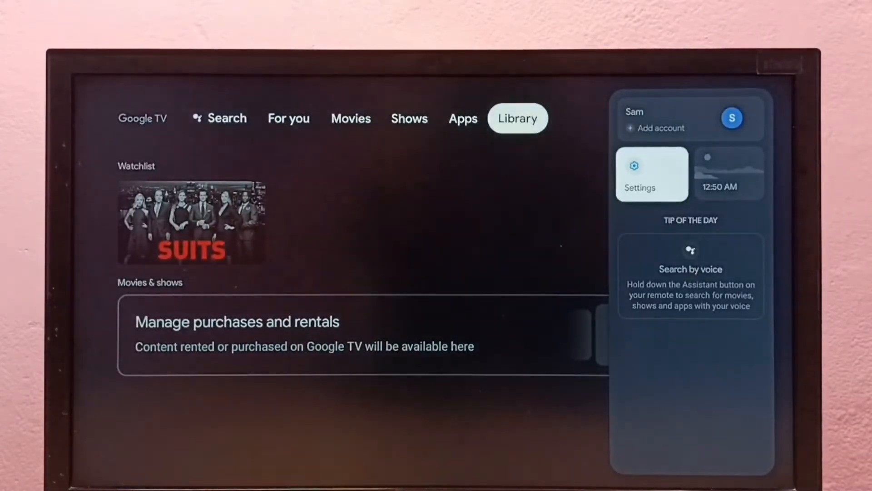
# Step: Go through Settings > System > About down to the Android TV OS build entry
pyautogui.click(651, 173)
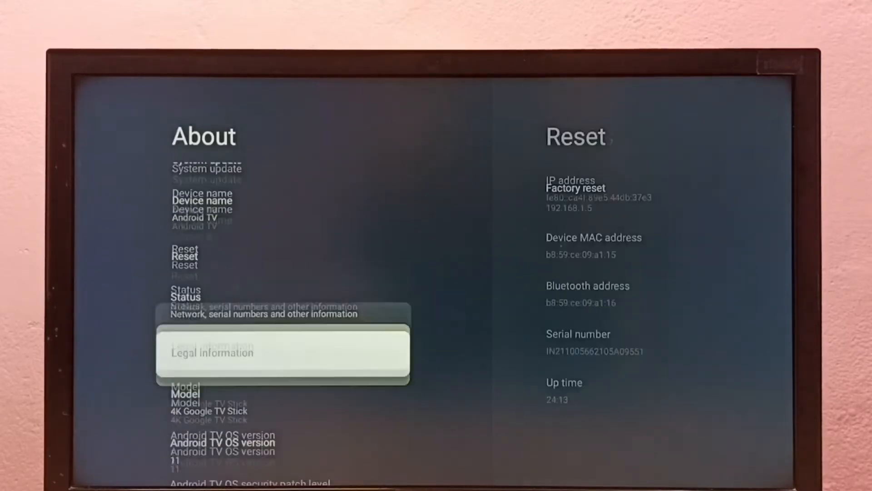
pyautogui.scroll(-3)
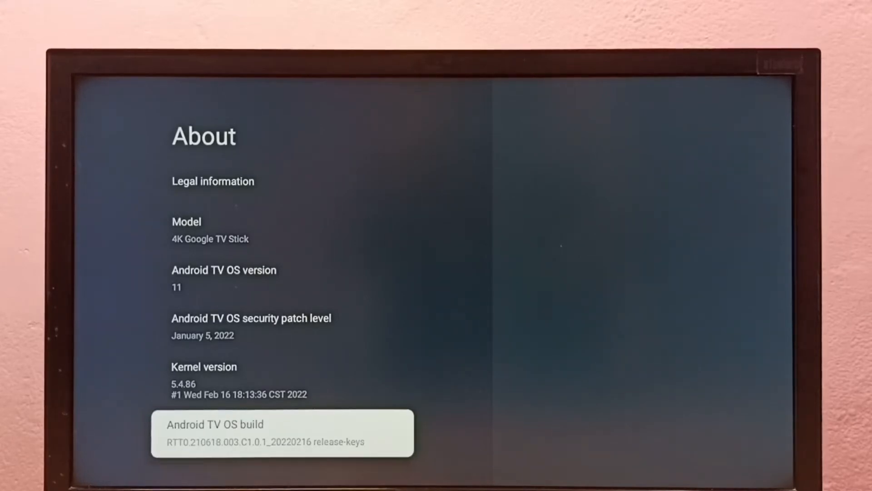
# Step: Tap Android TV OS build seven times, then find Developer options in the System list
pyautogui.click(278, 432)
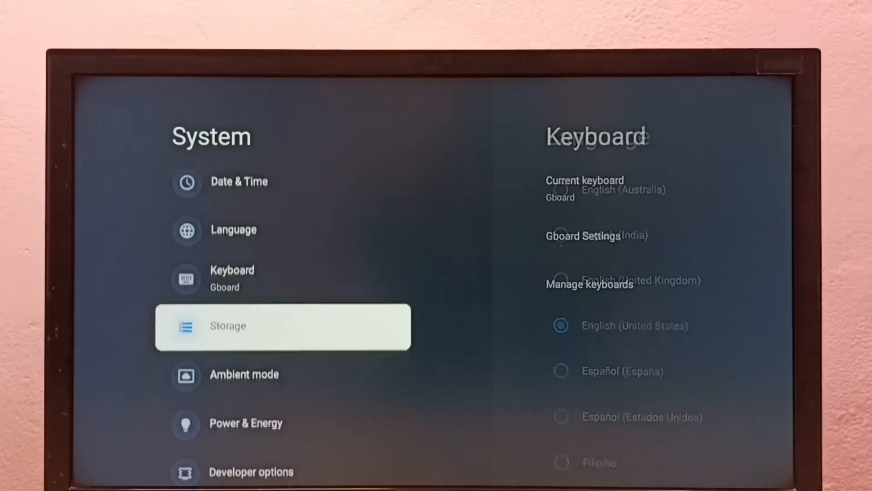
pyautogui.click(282, 325)
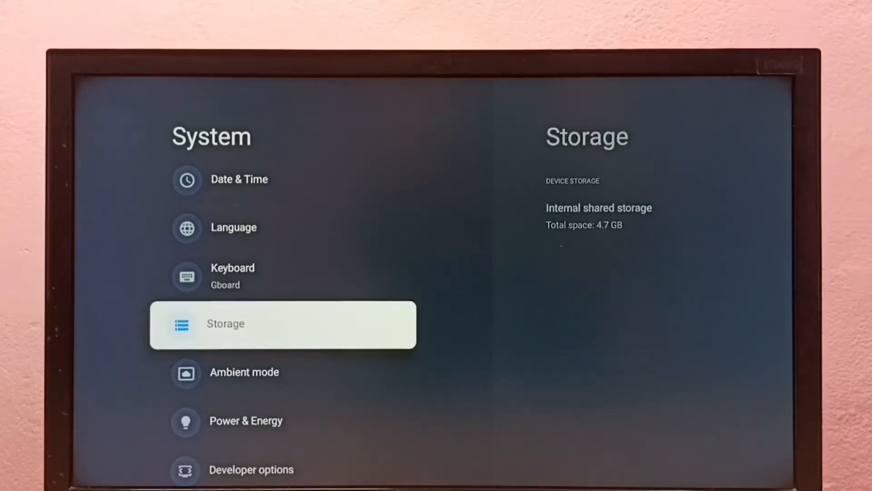
pyautogui.scroll(-3)
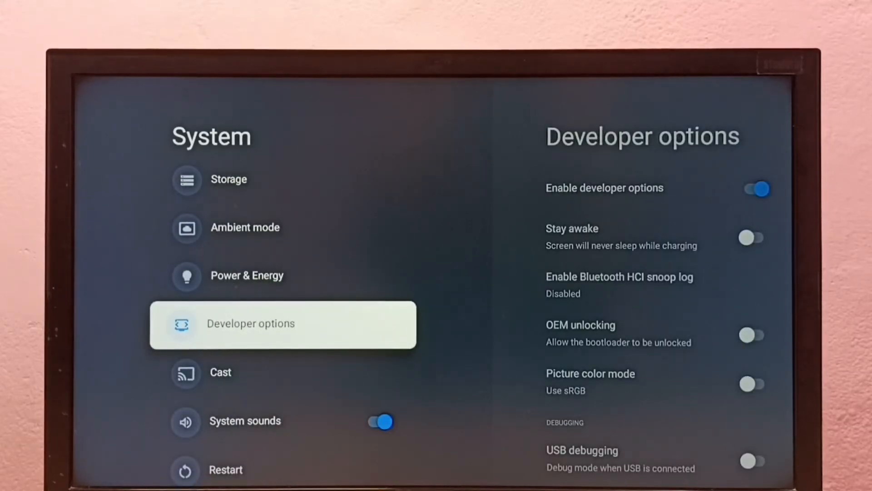
# Step: Switch on USB debugging in Developer options and confirm the Allow USB debugging prompt
pyautogui.click(251, 324)
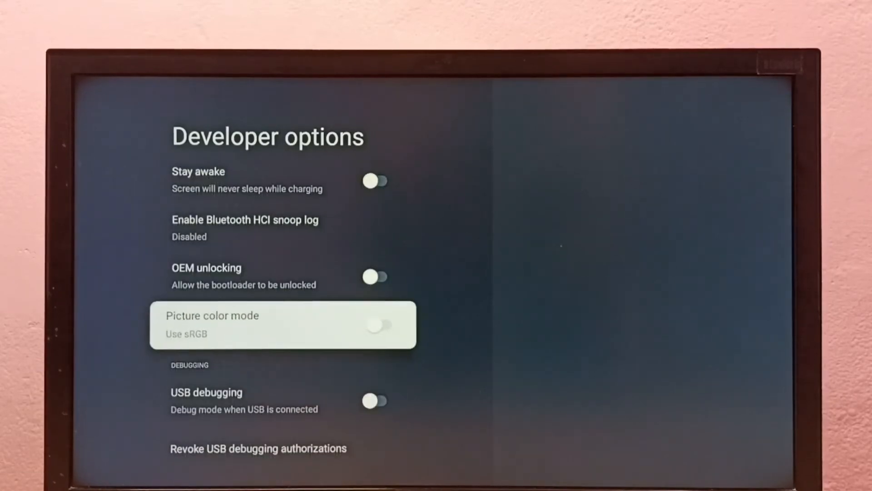
pyautogui.scroll(-3)
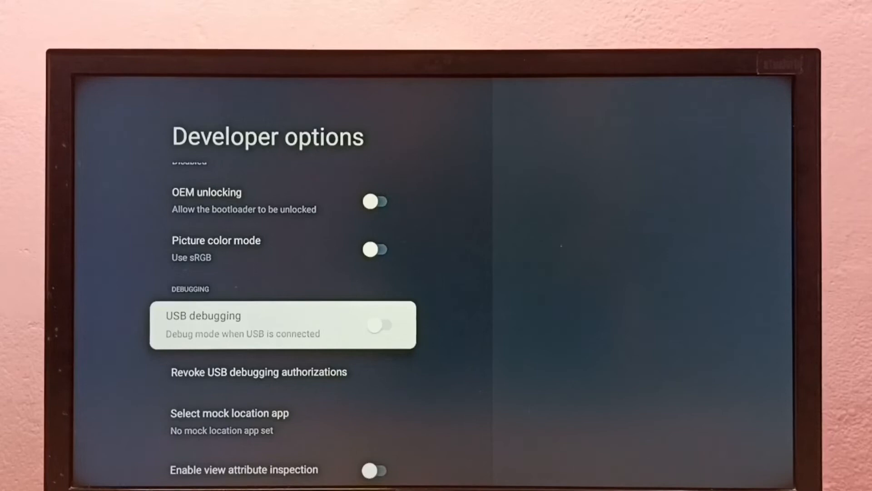
pyautogui.click(381, 326)
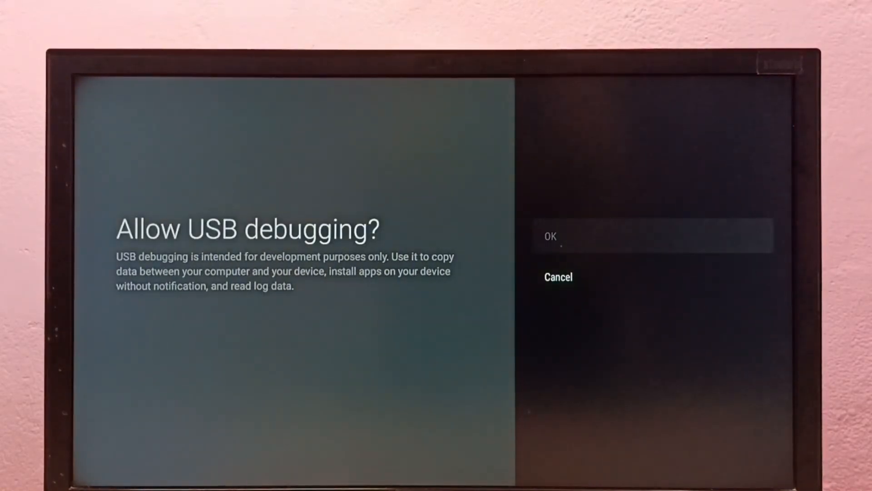
pyautogui.click(549, 236)
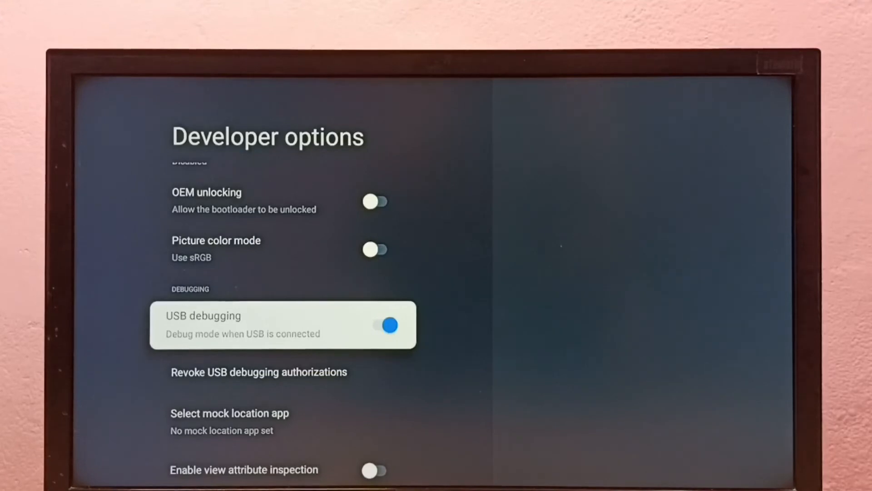
# Step: Switch off USB debugging and Enable developer options, returning to the System list
pyautogui.click(387, 324)
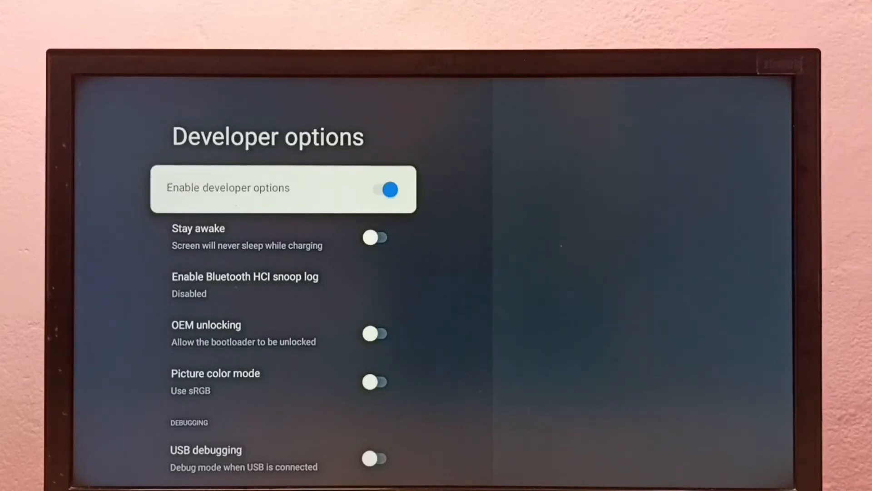
pyautogui.click(379, 190)
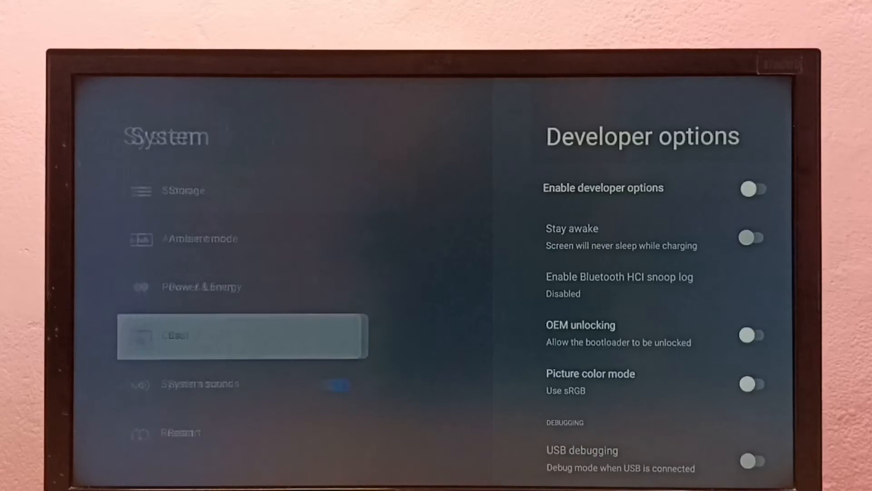
pyautogui.click(242, 335)
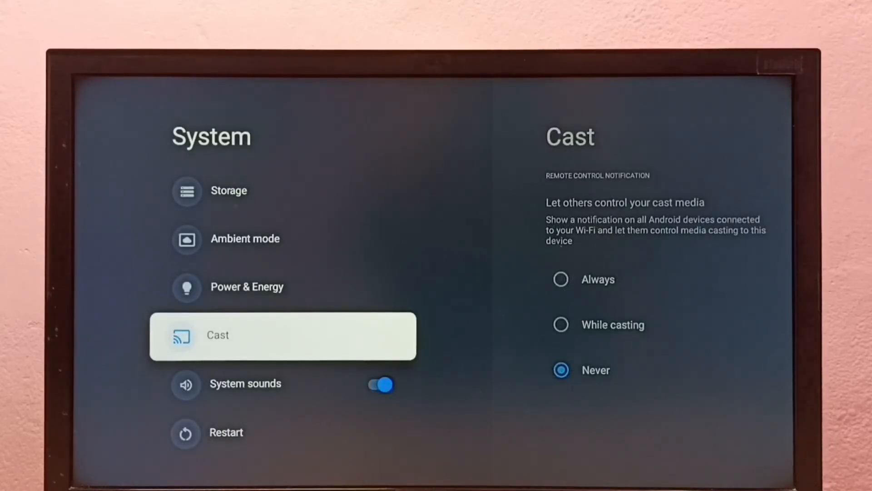